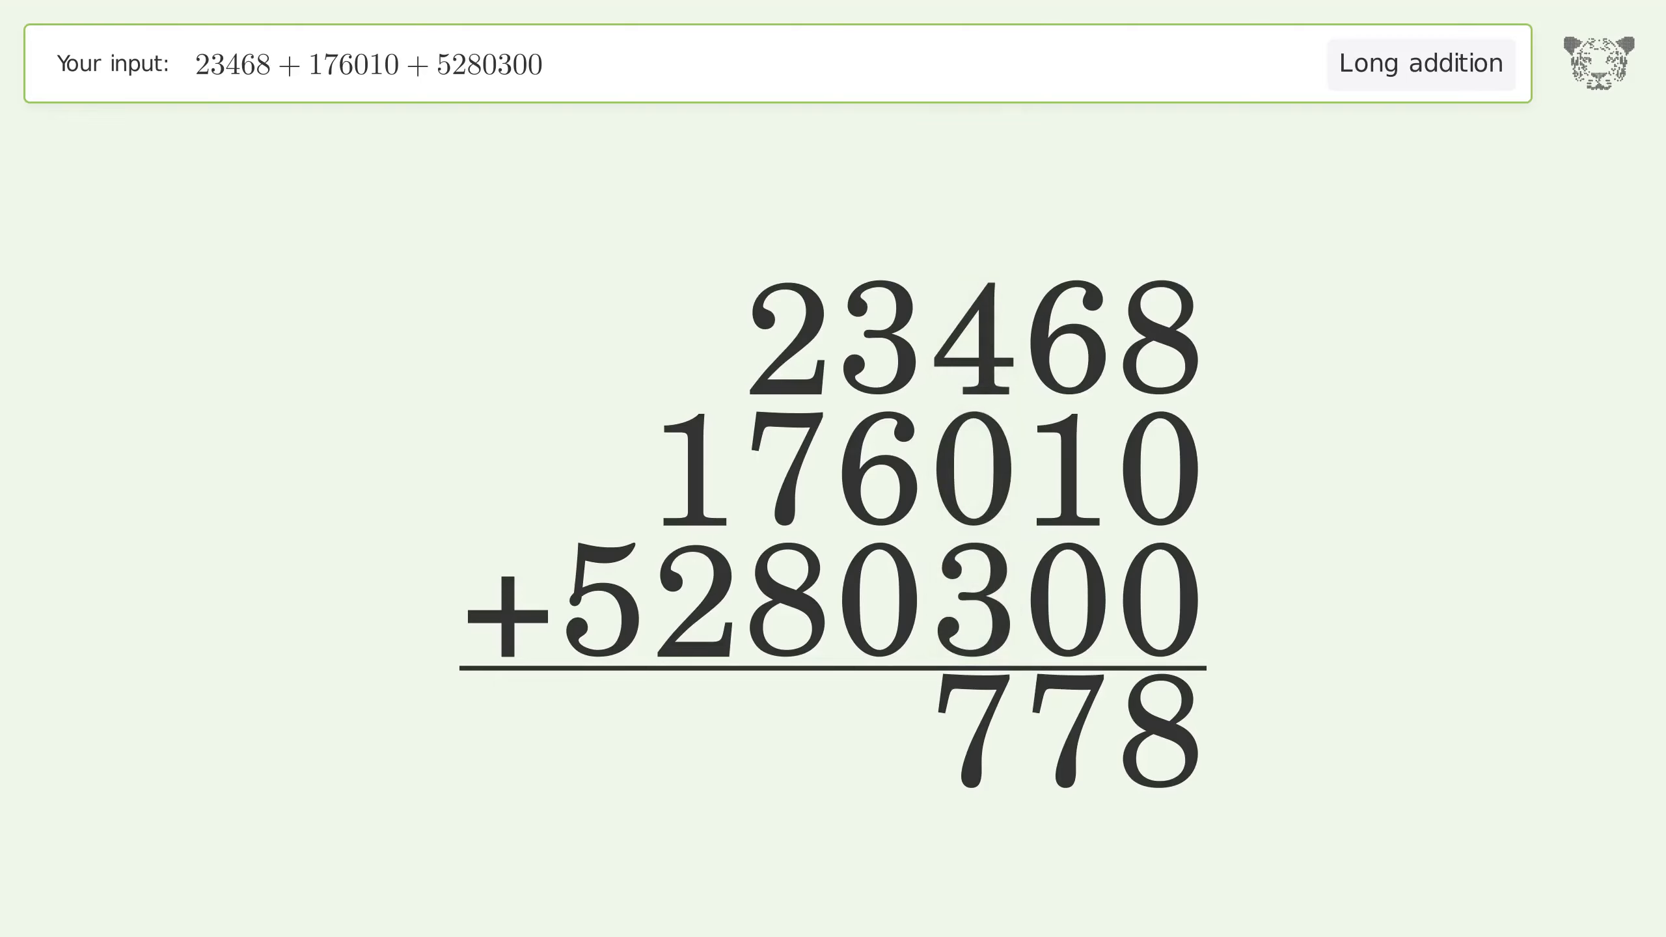
# Step: Advance to the thousands column to add digits 3, 6 and 0 after partial sum 778
pyautogui.click(875, 468)
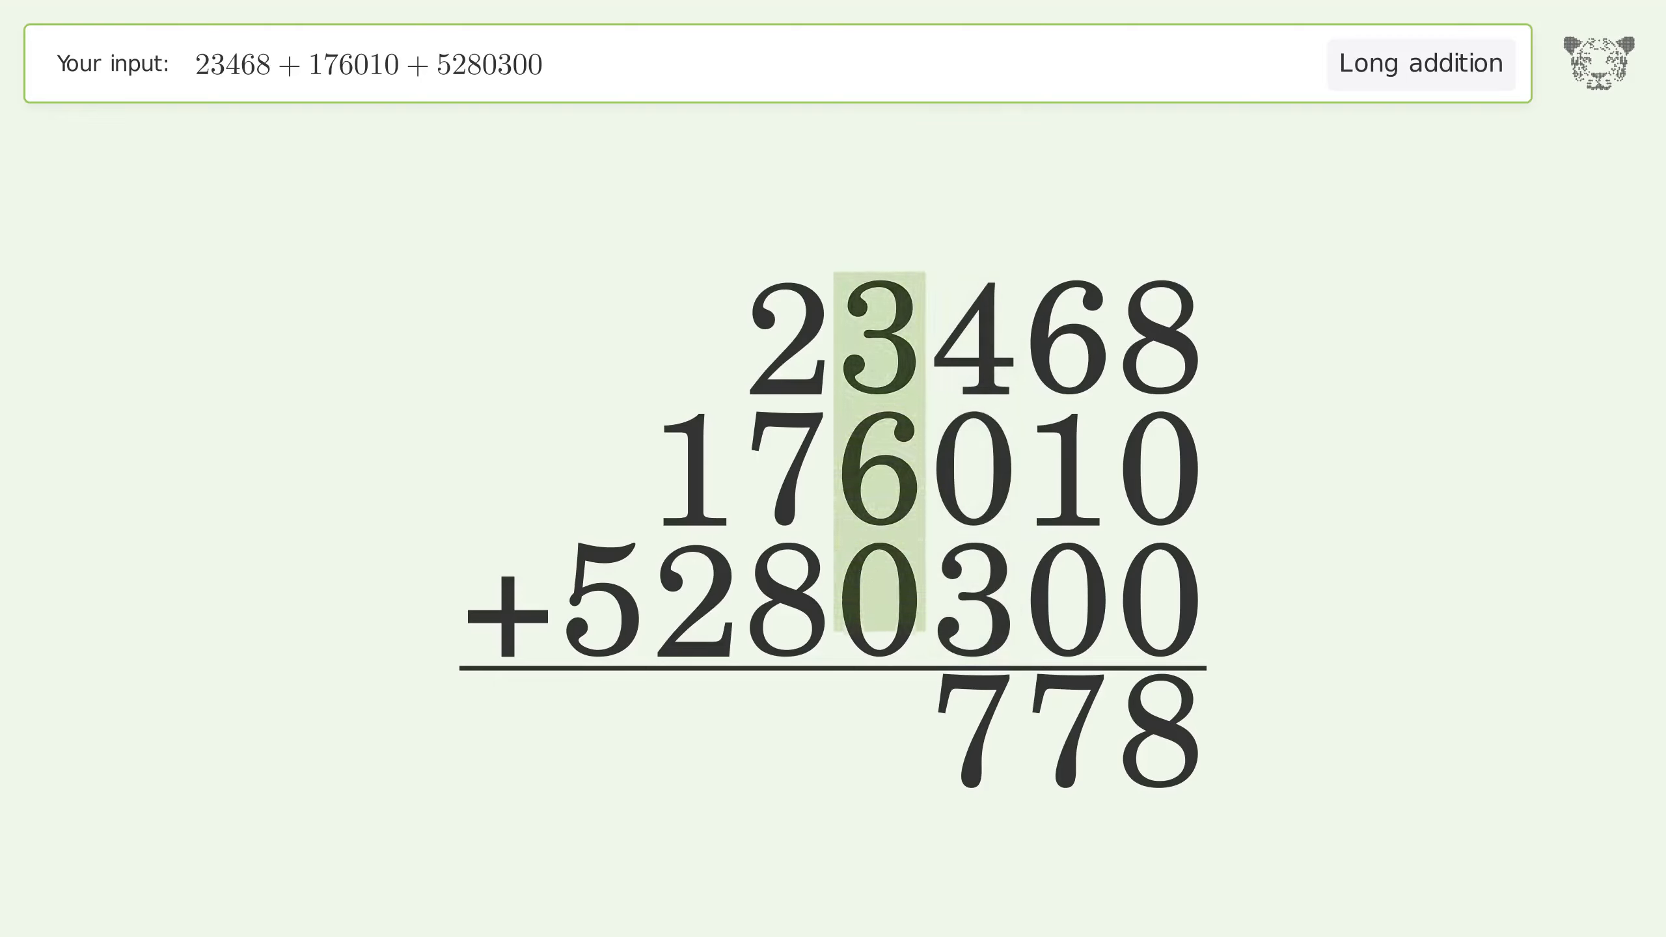